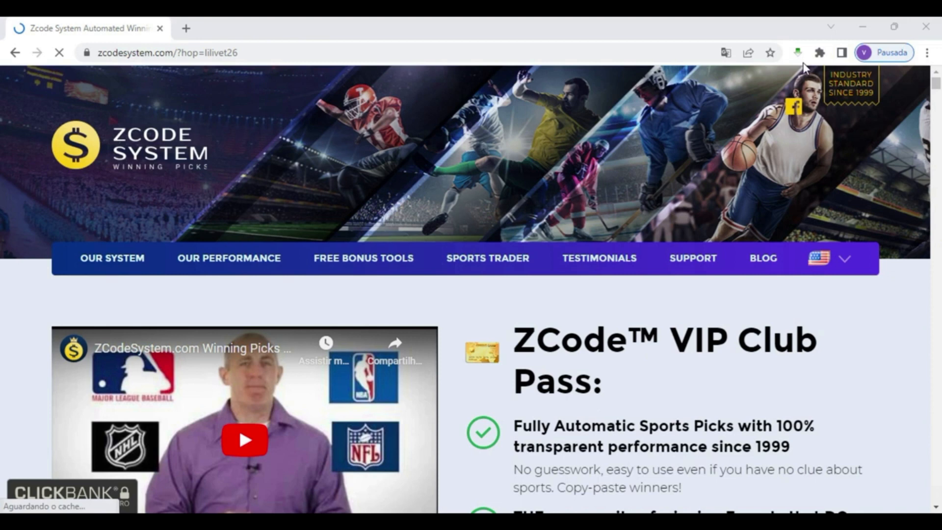
mouse_move(801, 59)
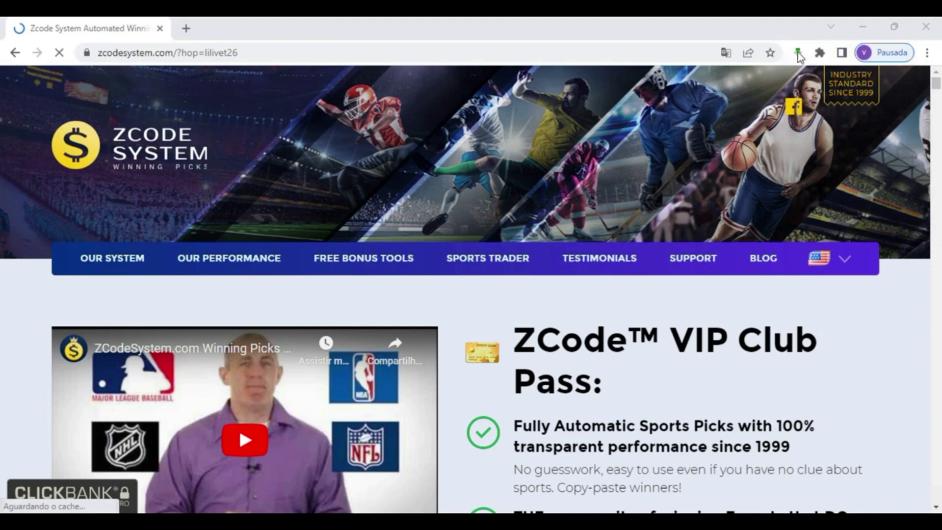
mouse_move(800, 53)
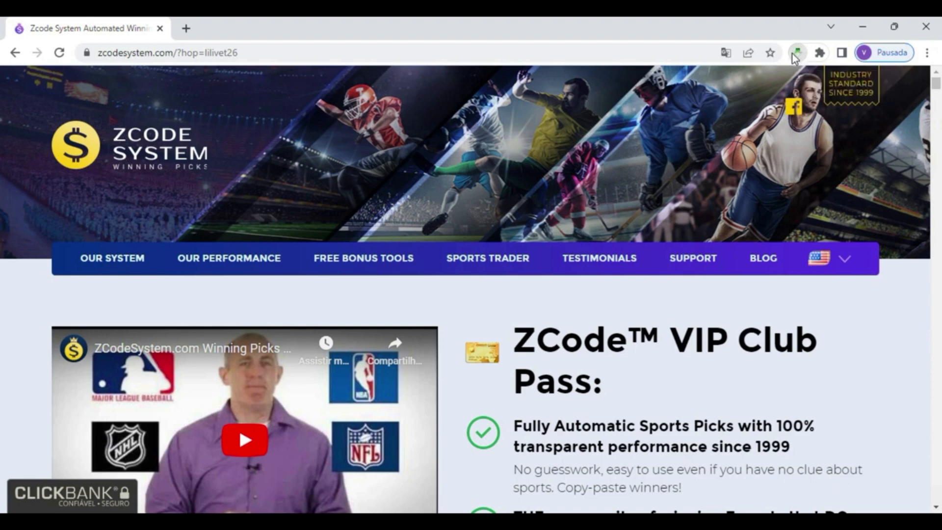
mouse_move(799, 53)
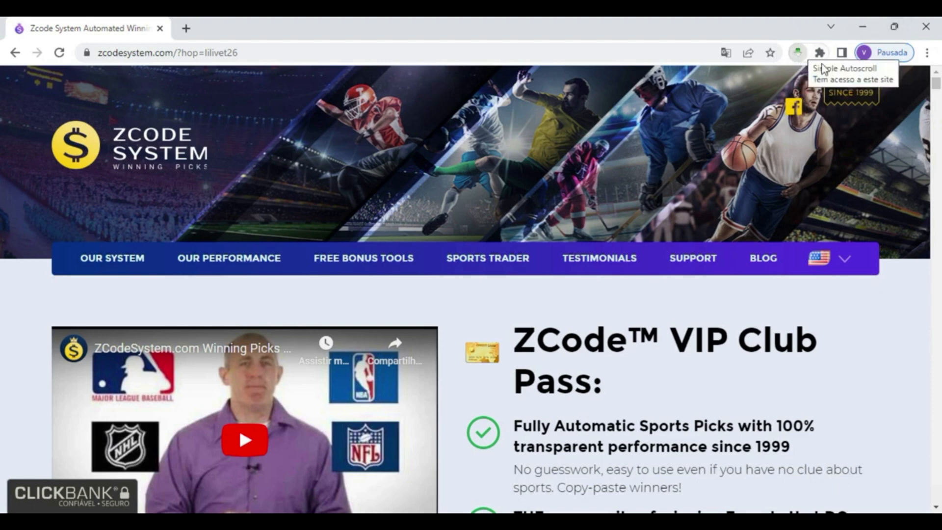
scroll(down, 3)
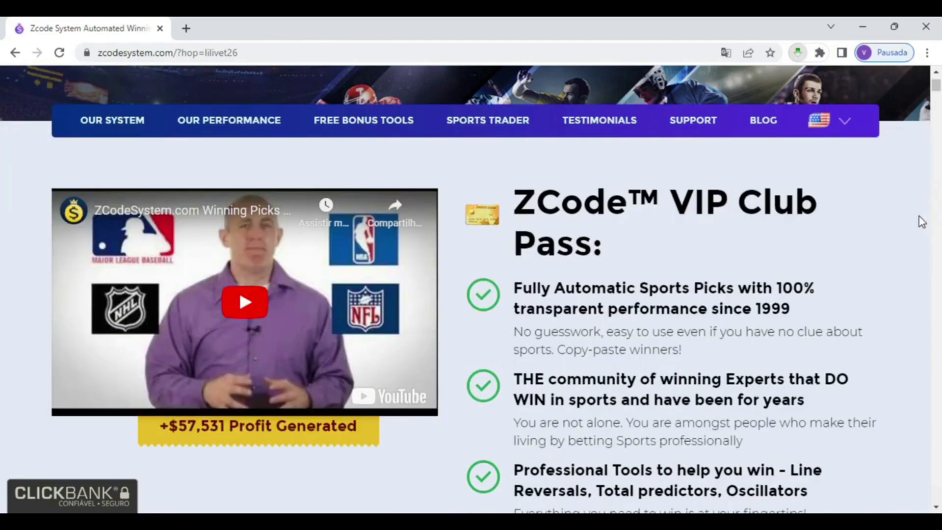
scroll(down, 3)
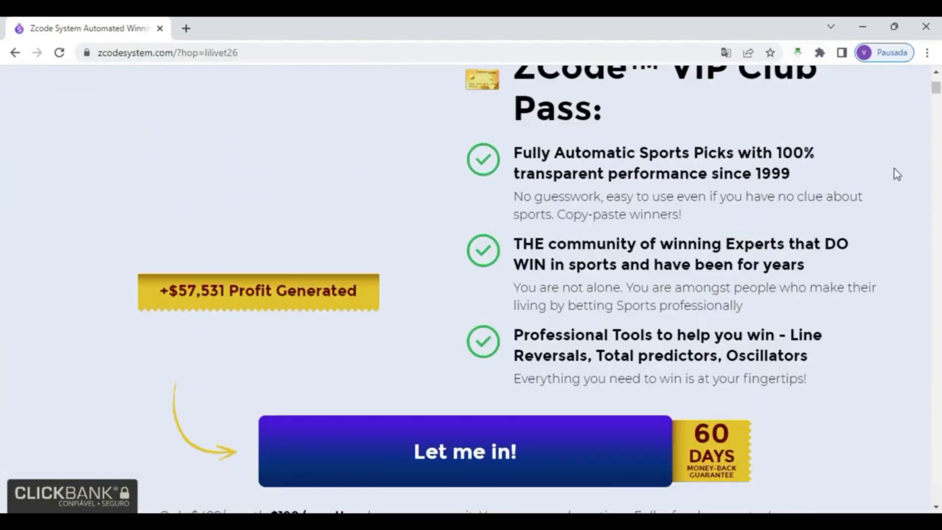
scroll(down, 3)
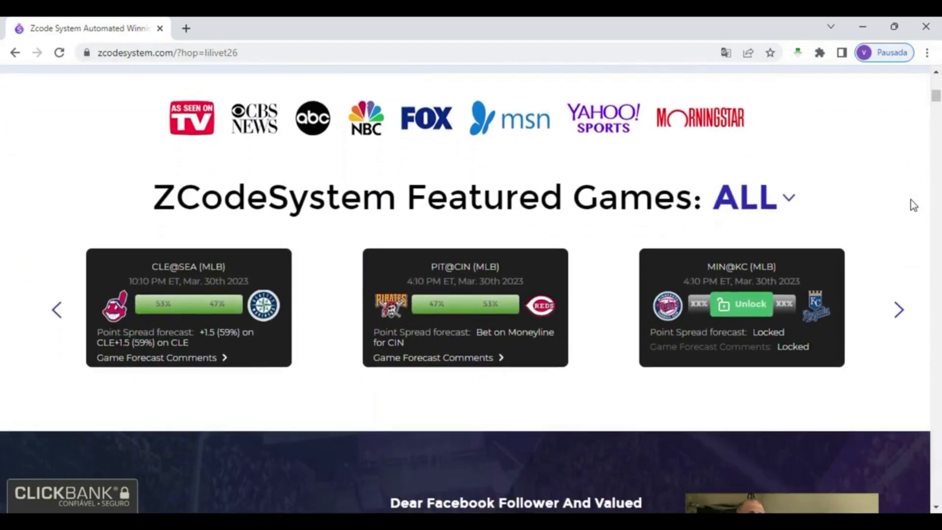
scroll(down, 3)
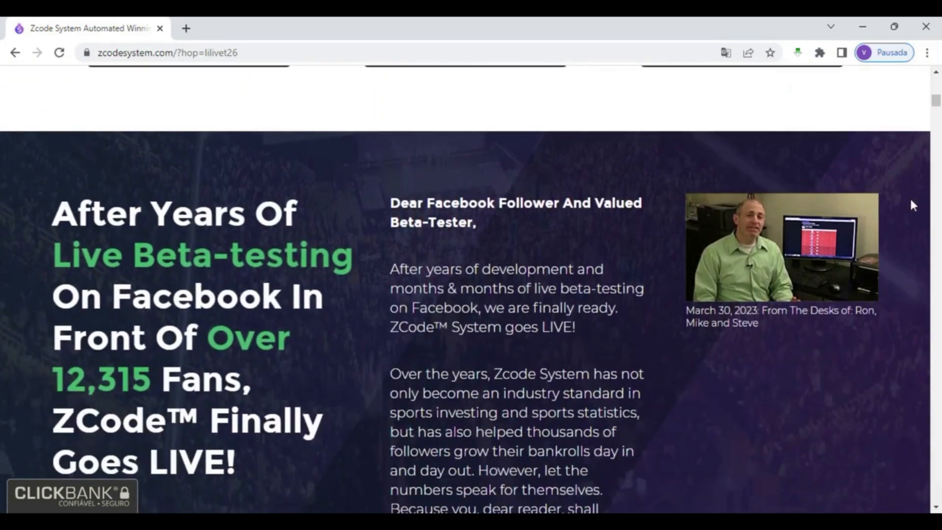
scroll(down, 3)
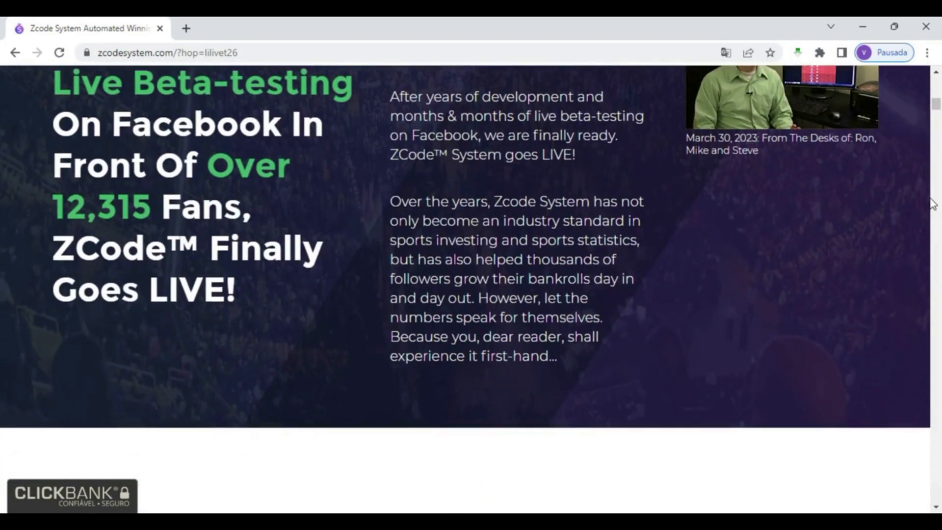
scroll(down, 3)
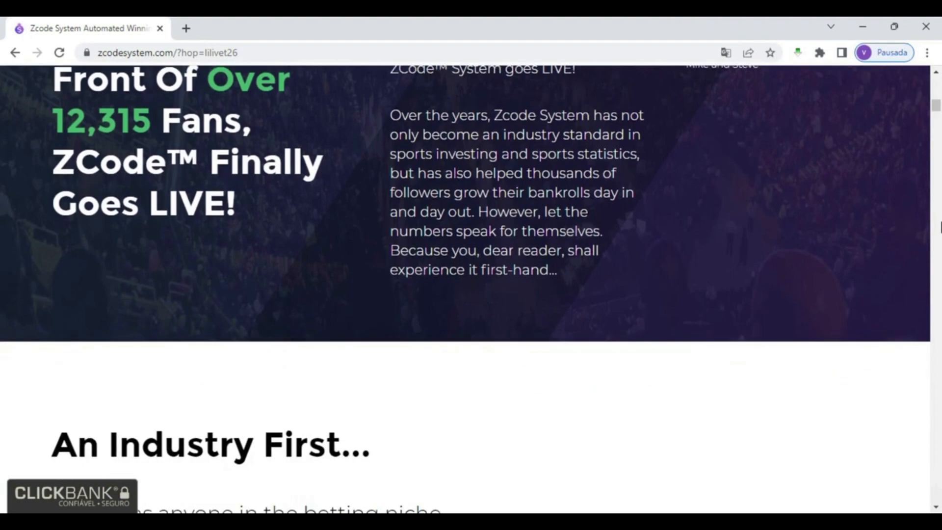
scroll(down, 3)
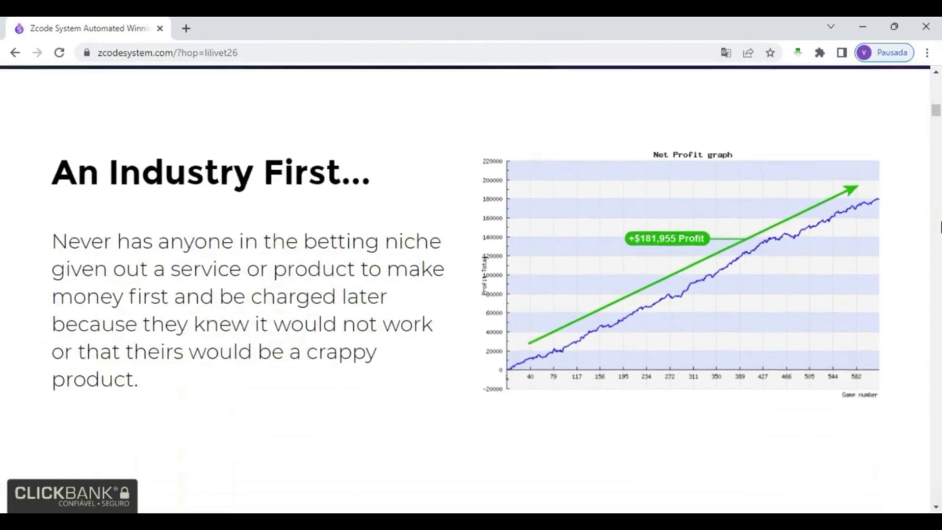
scroll(down, 3)
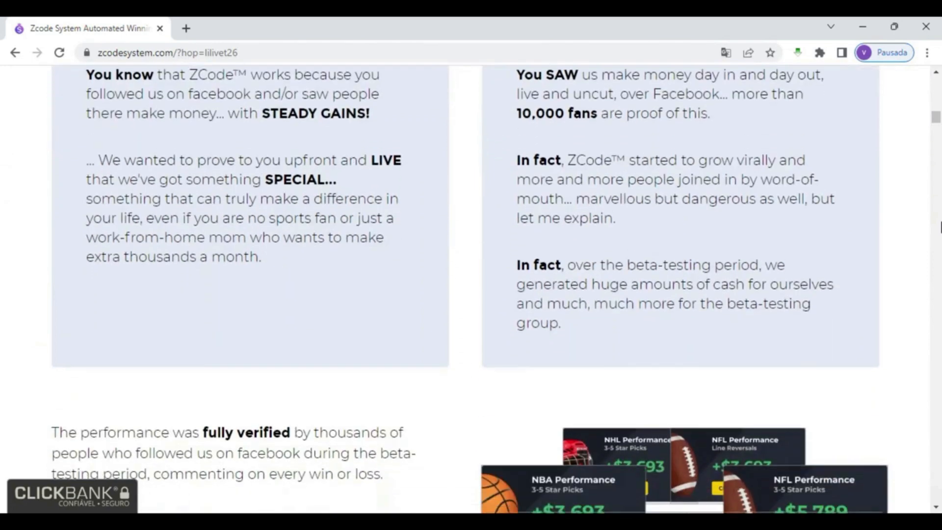
scroll(down, 3)
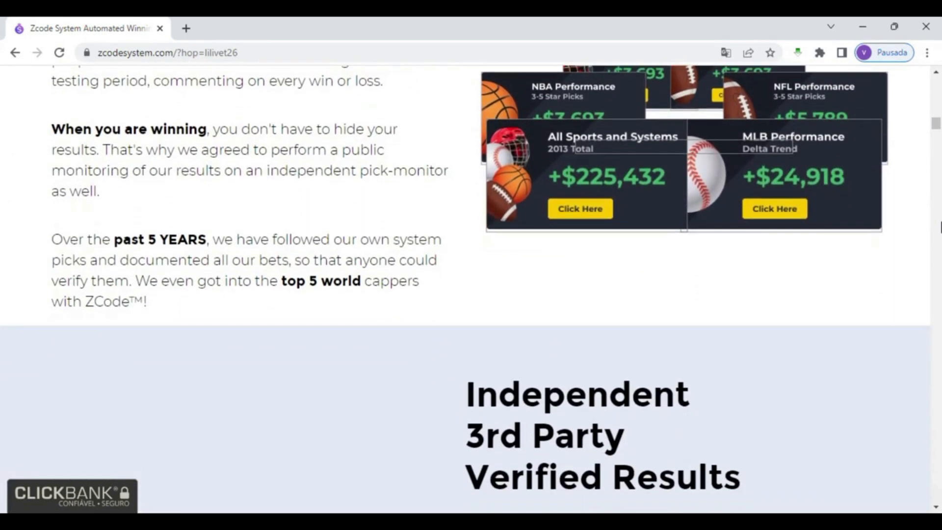
scroll(down, 3)
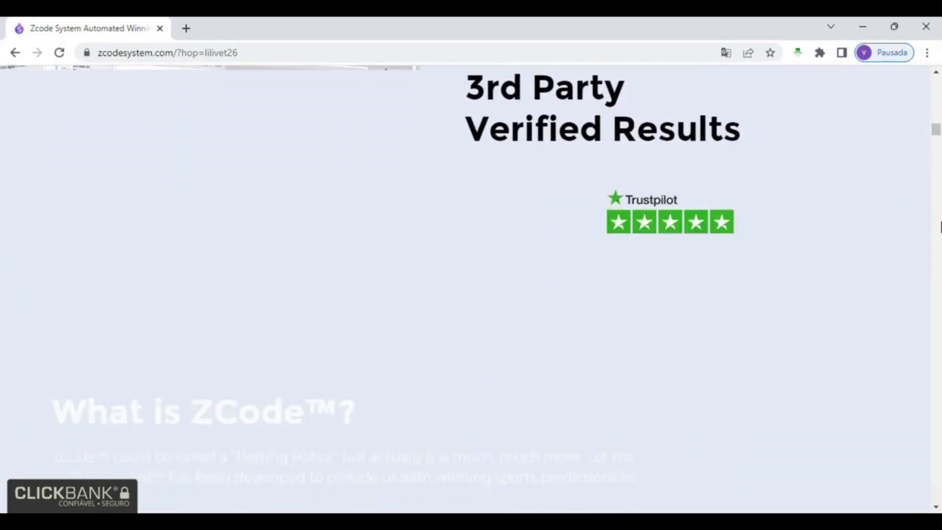
scroll(down, 3)
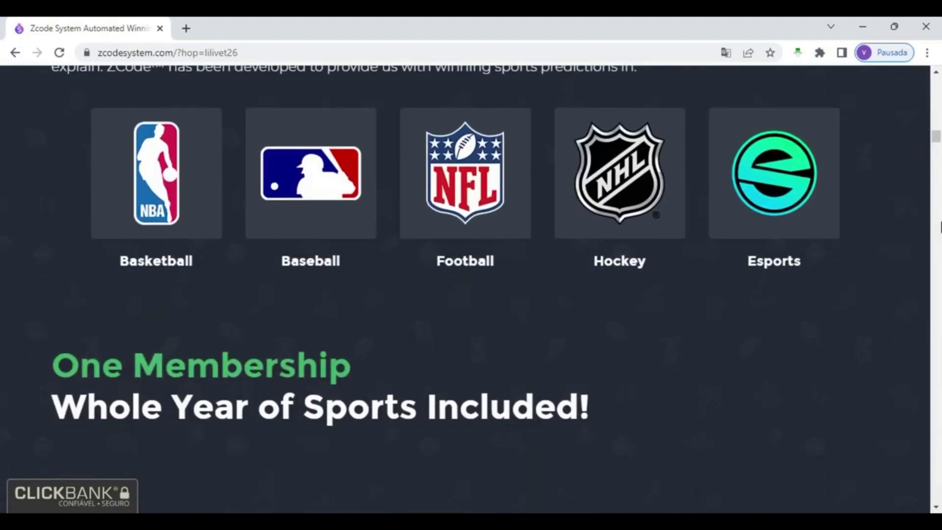
scroll(down, 3)
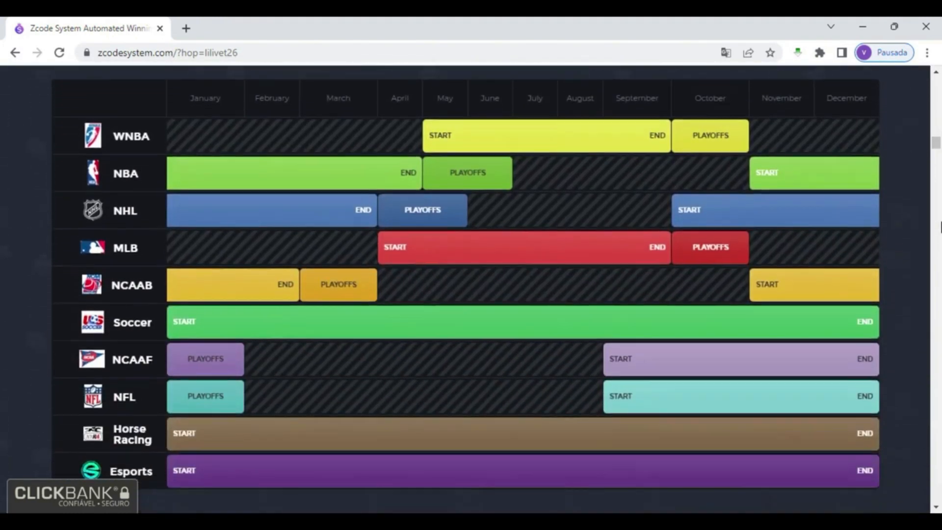
scroll(down, 3)
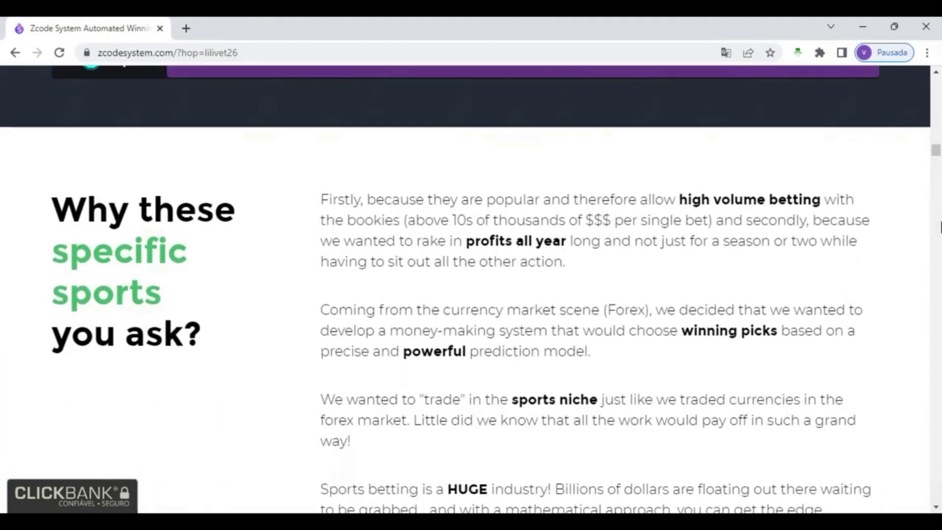
scroll(down, 3)
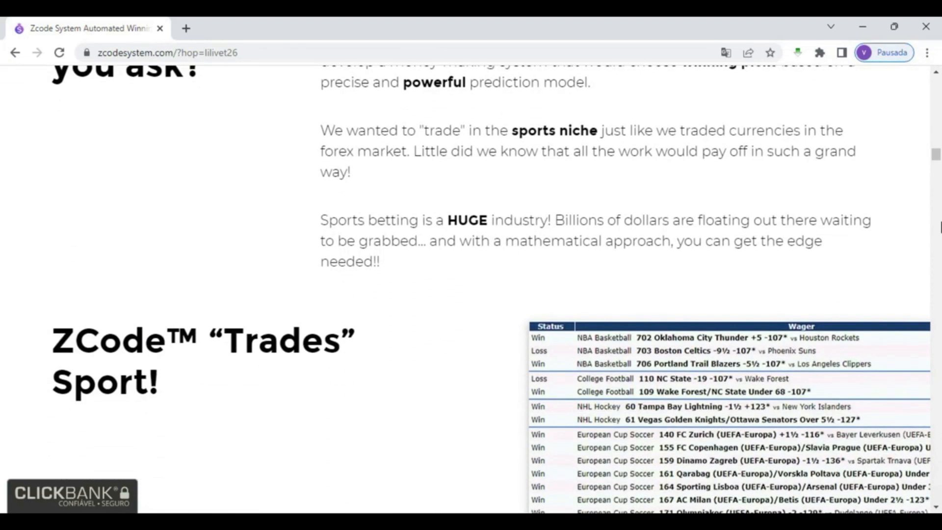
scroll(down, 3)
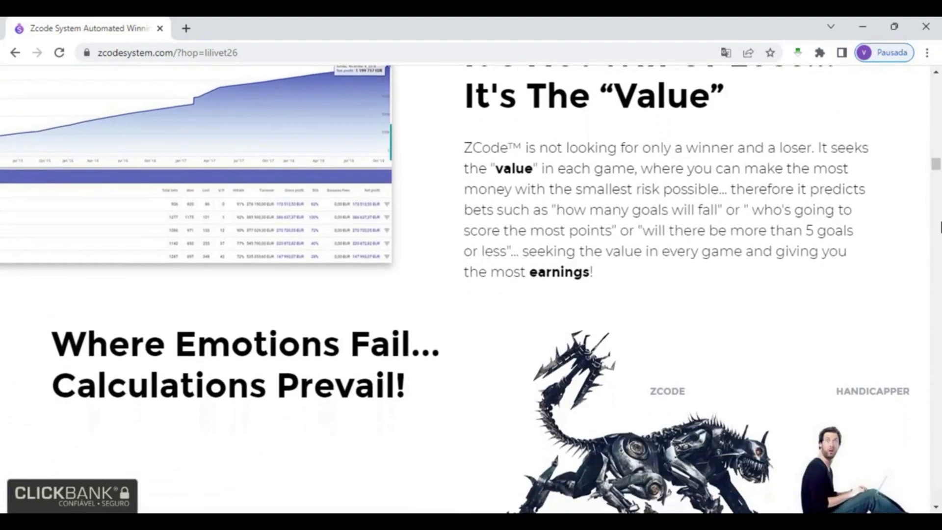
scroll(down, 3)
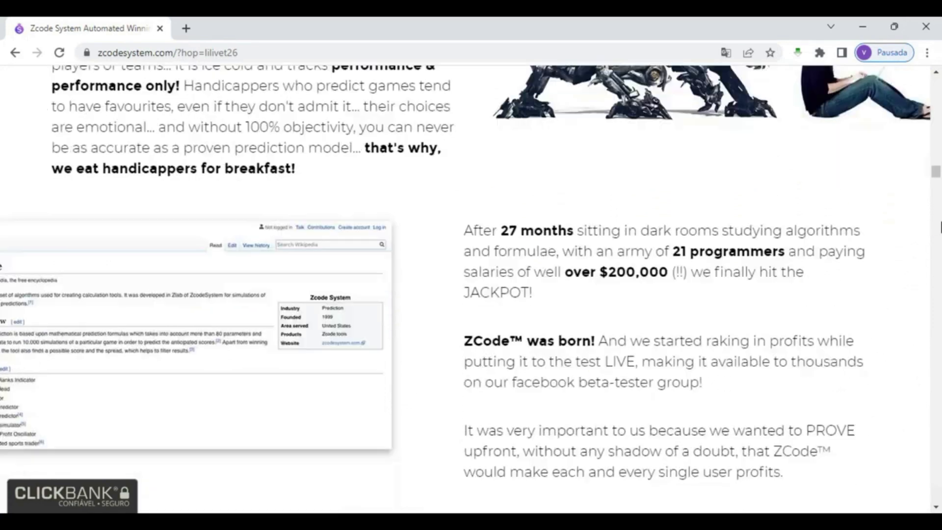
scroll(down, 3)
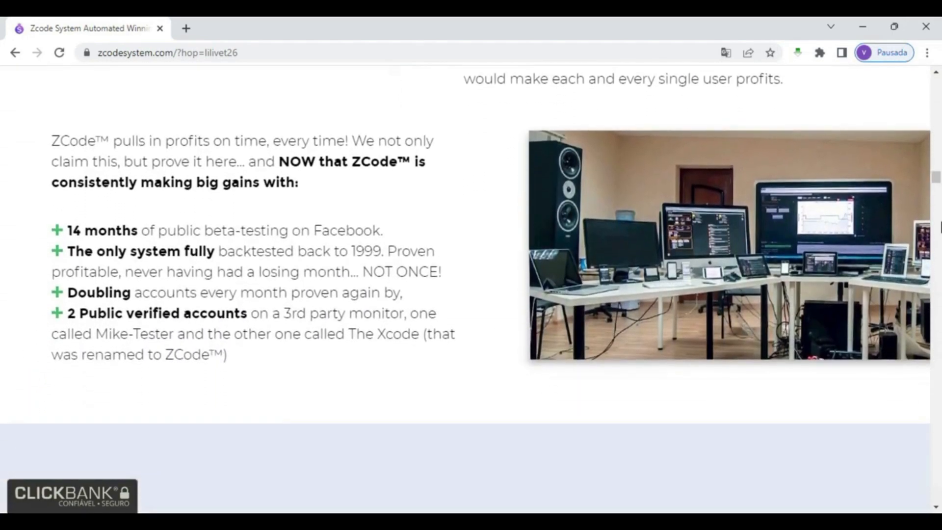
scroll(down, 3)
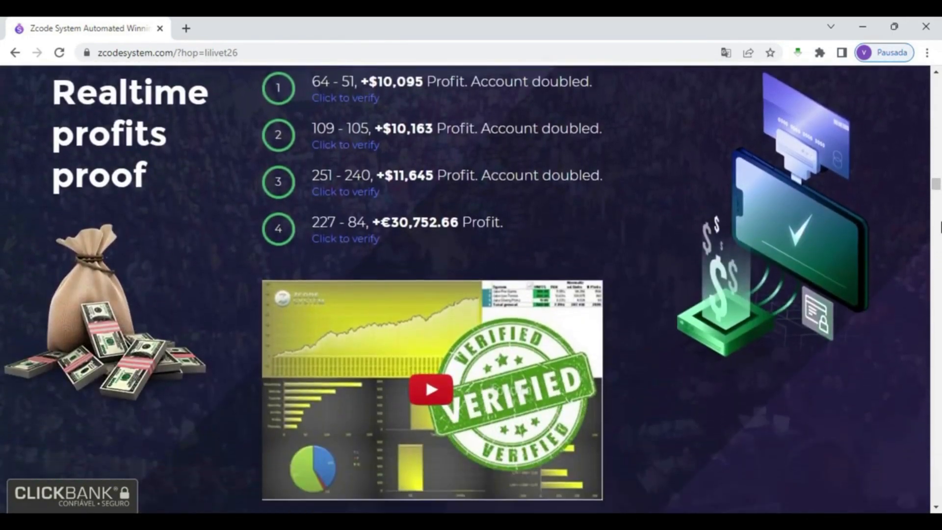
scroll(down, 3)
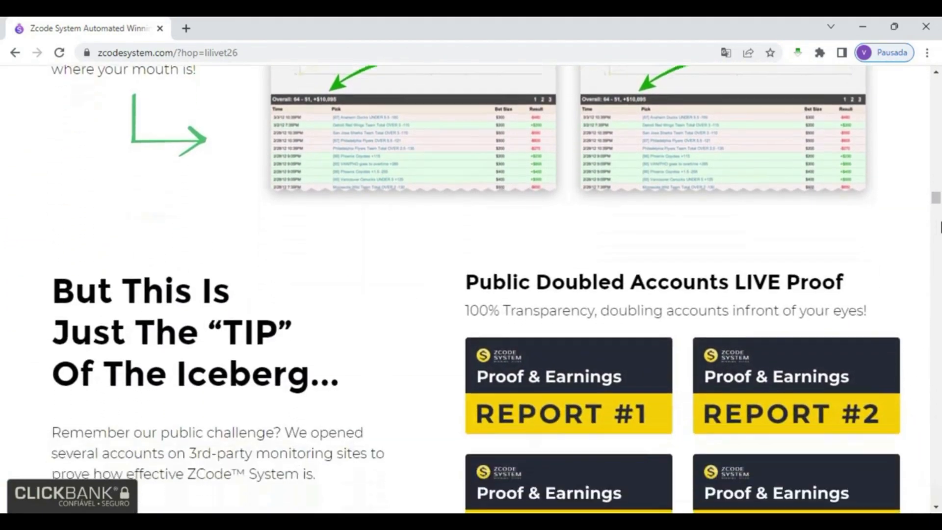
scroll(down, 3)
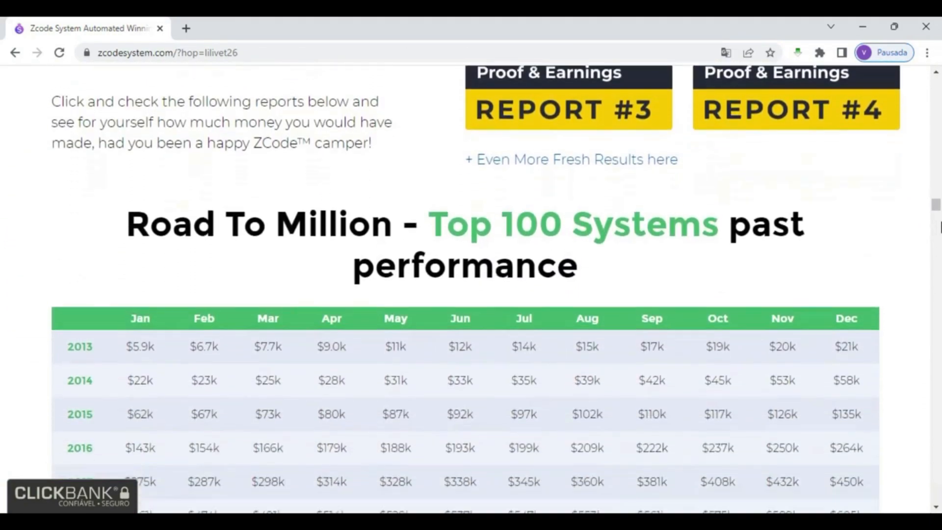
scroll(down, 3)
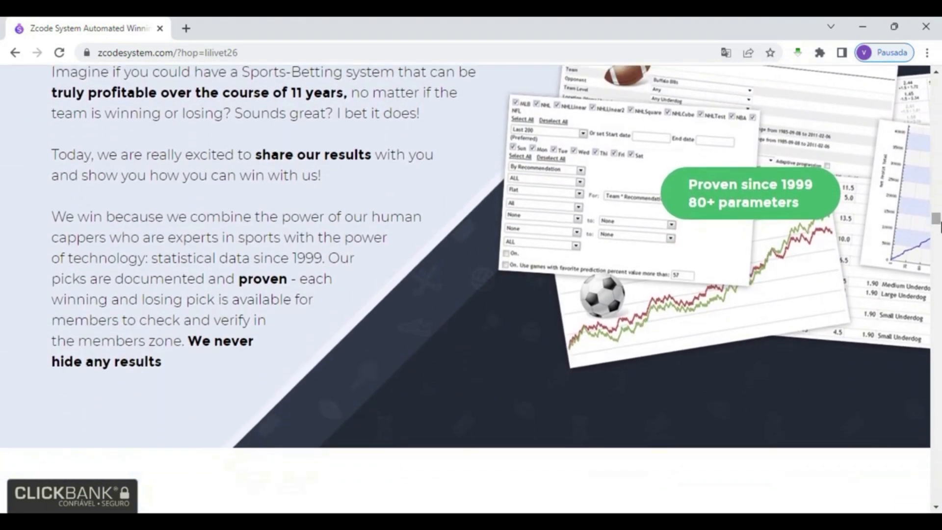
scroll(down, 3)
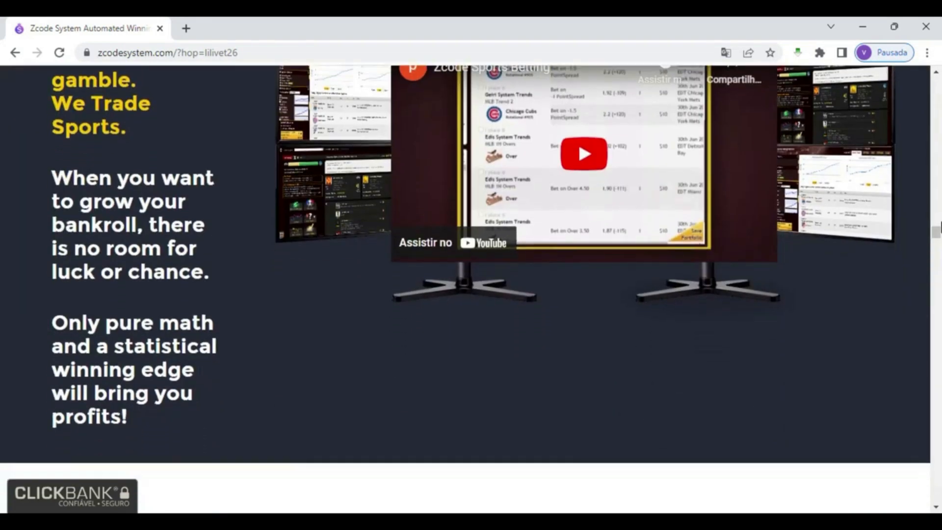
scroll(down, 3)
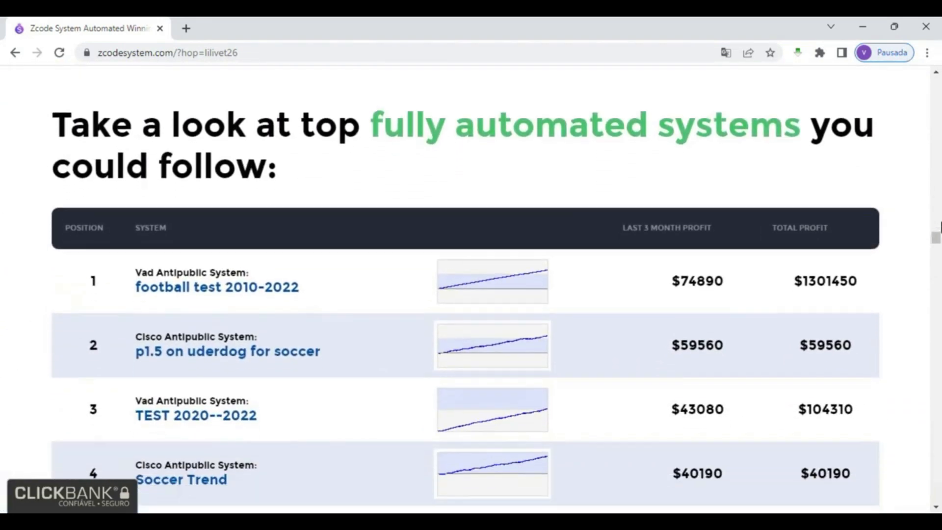
scroll(down, 3)
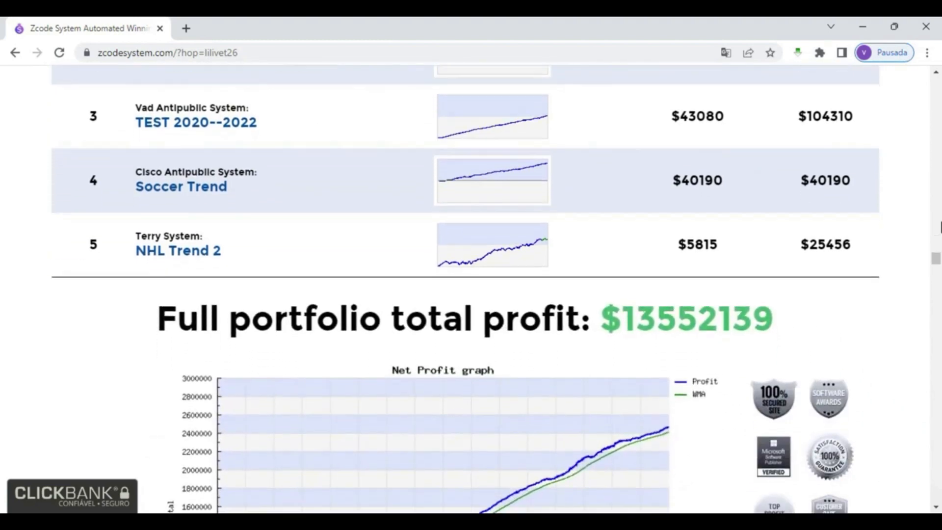
scroll(down, 3)
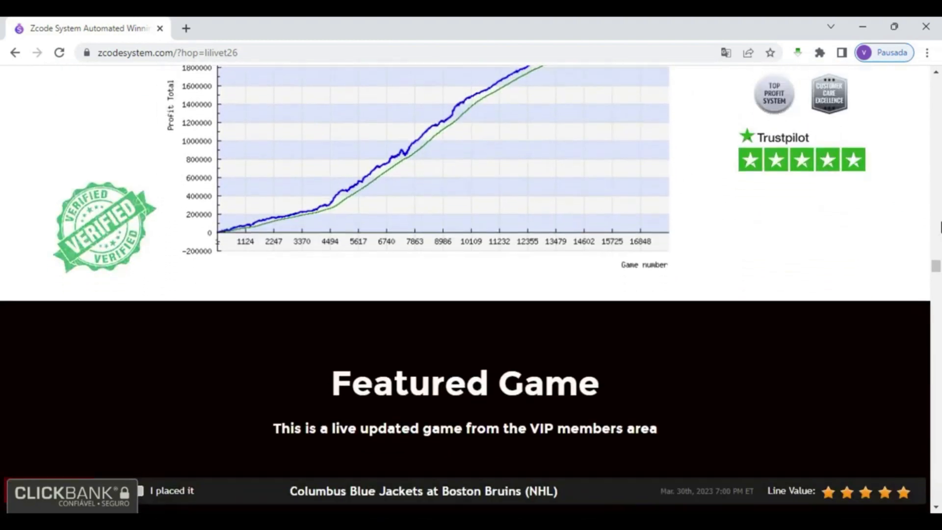
scroll(down, 3)
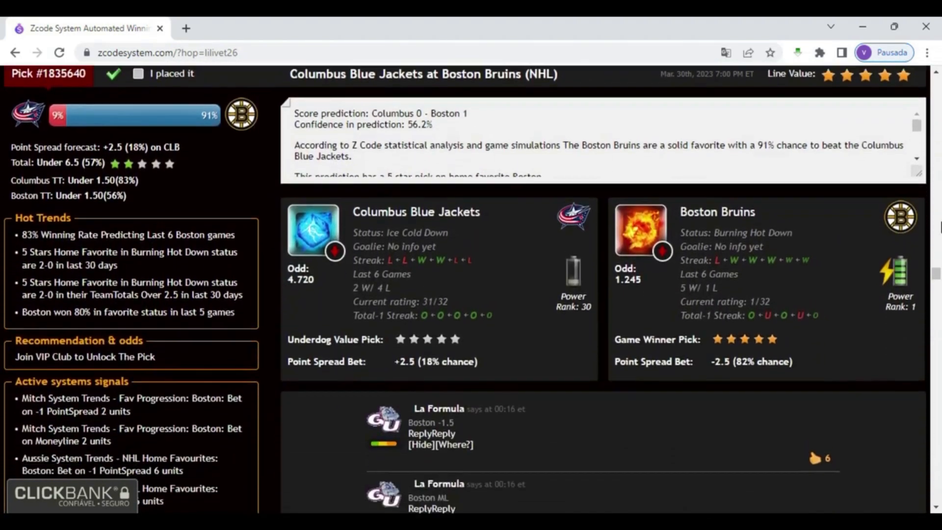
scroll(down, 3)
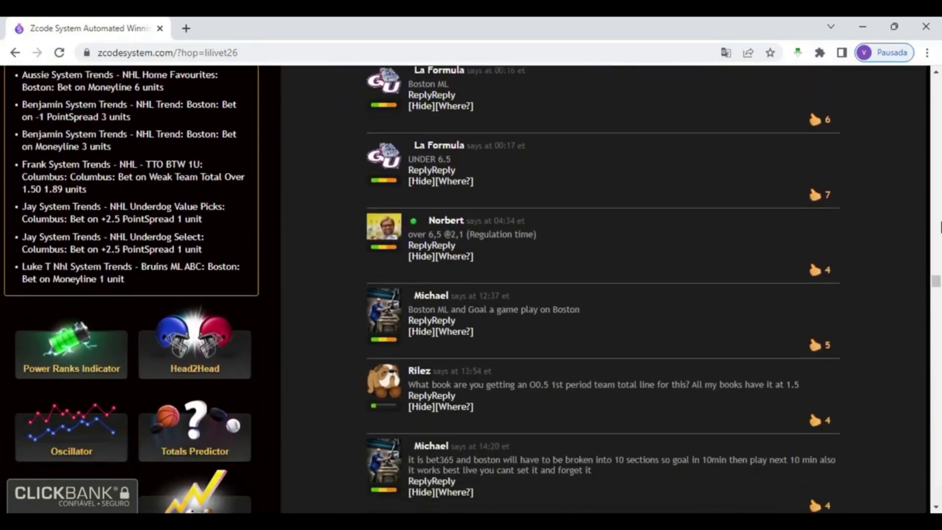
scroll(down, 3)
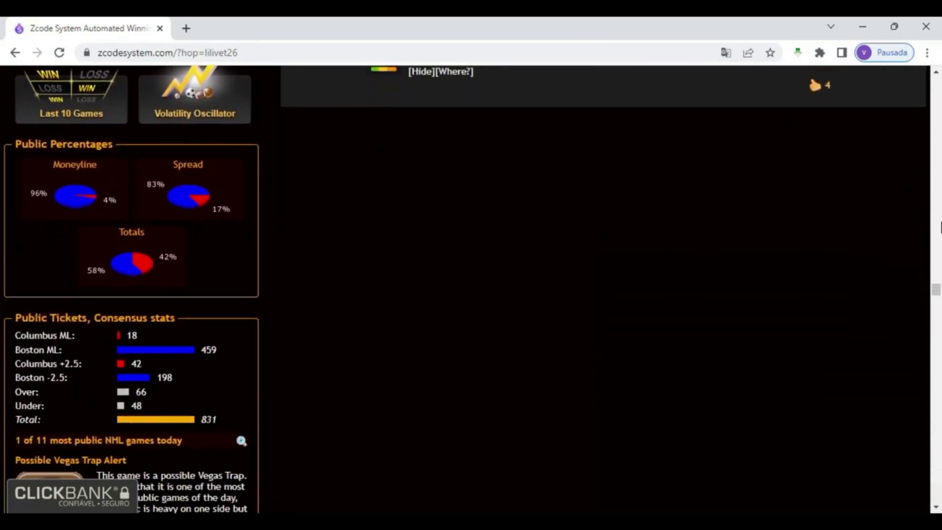
scroll(down, 3)
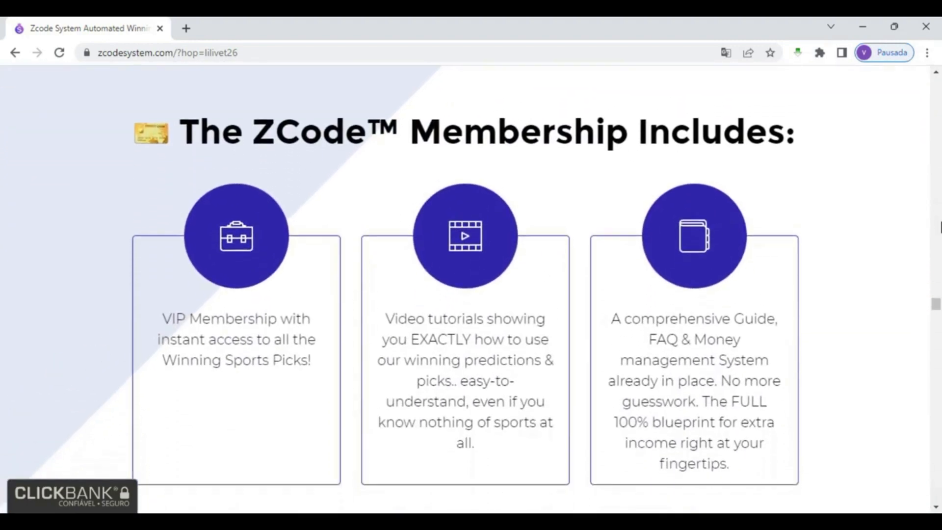
scroll(down, 3)
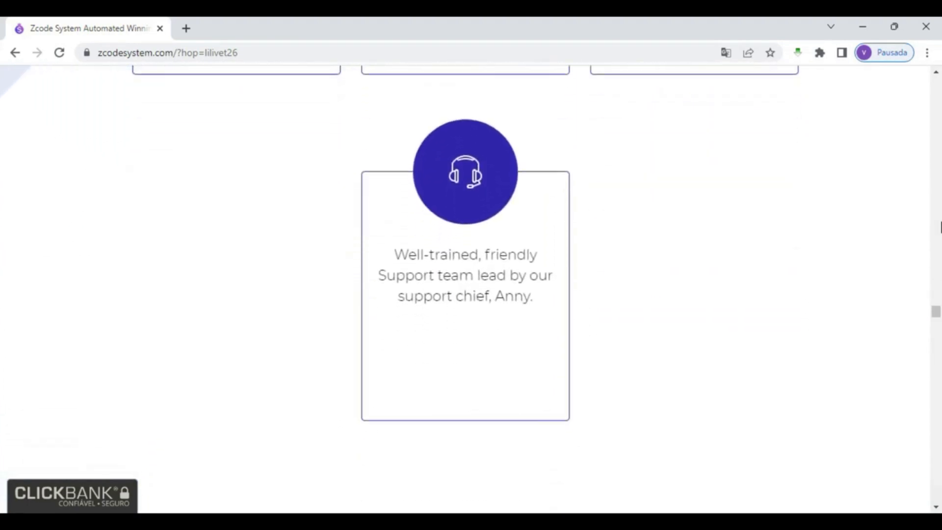
scroll(down, 3)
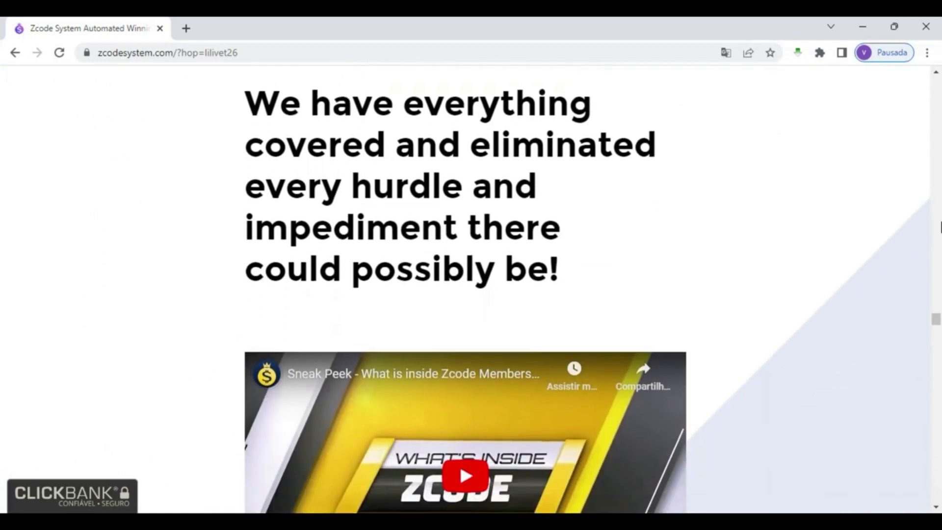
scroll(down, 3)
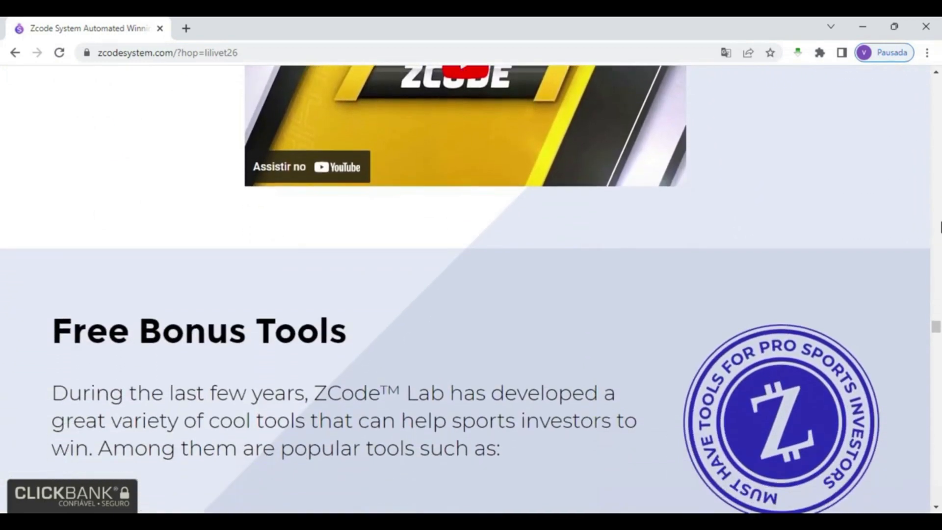
scroll(down, 3)
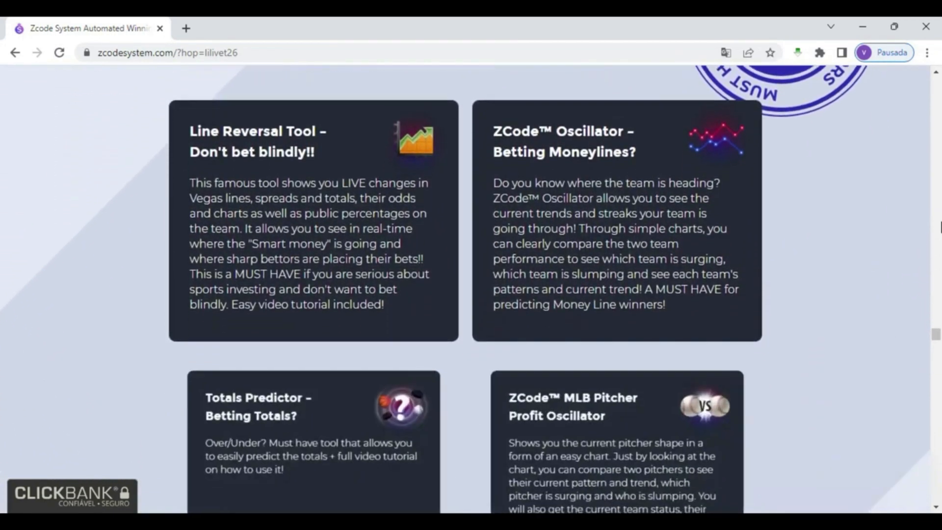
scroll(down, 3)
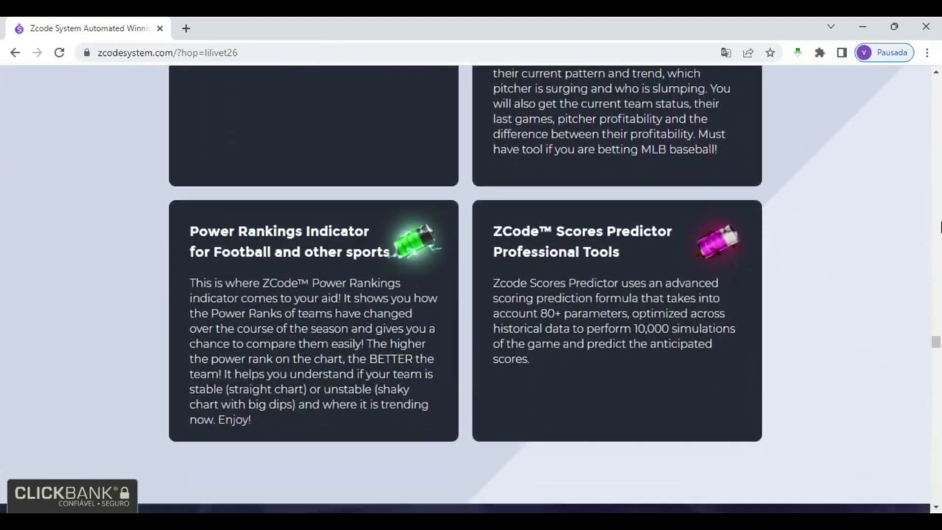
scroll(down, 3)
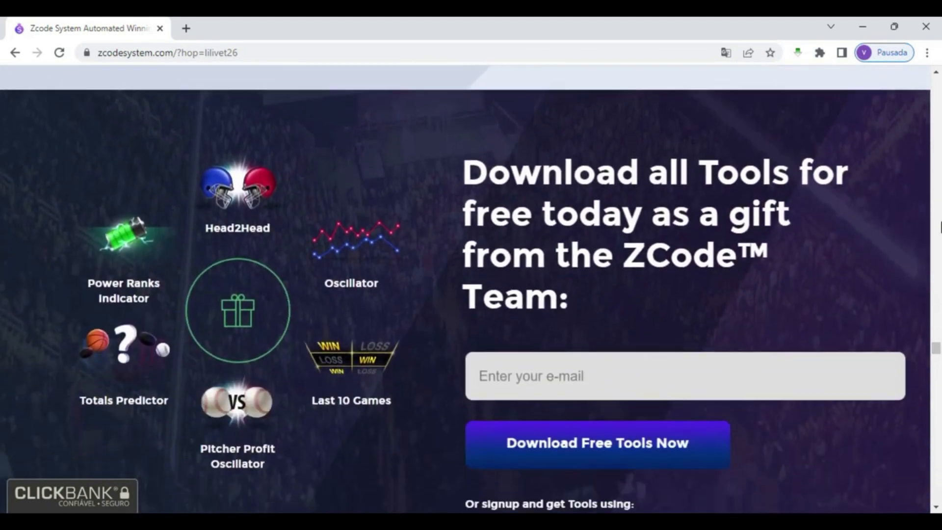
scroll(down, 3)
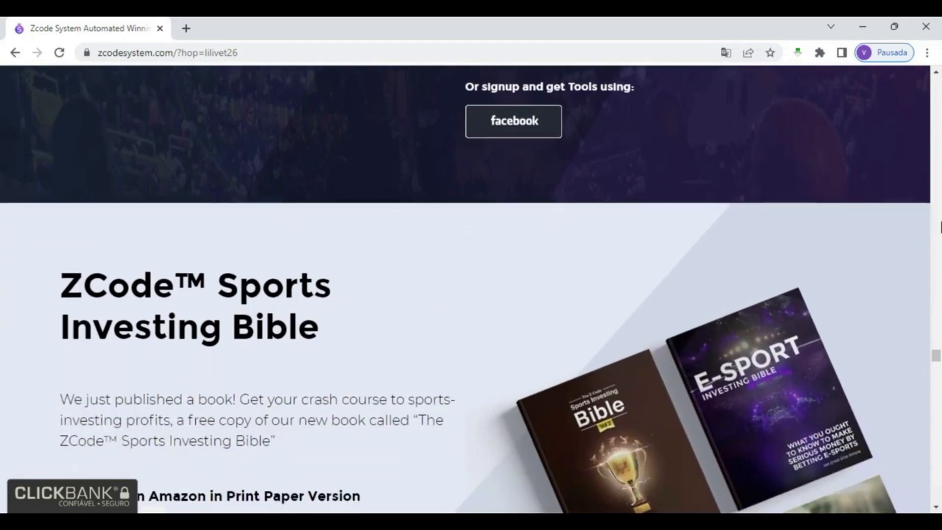
scroll(down, 3)
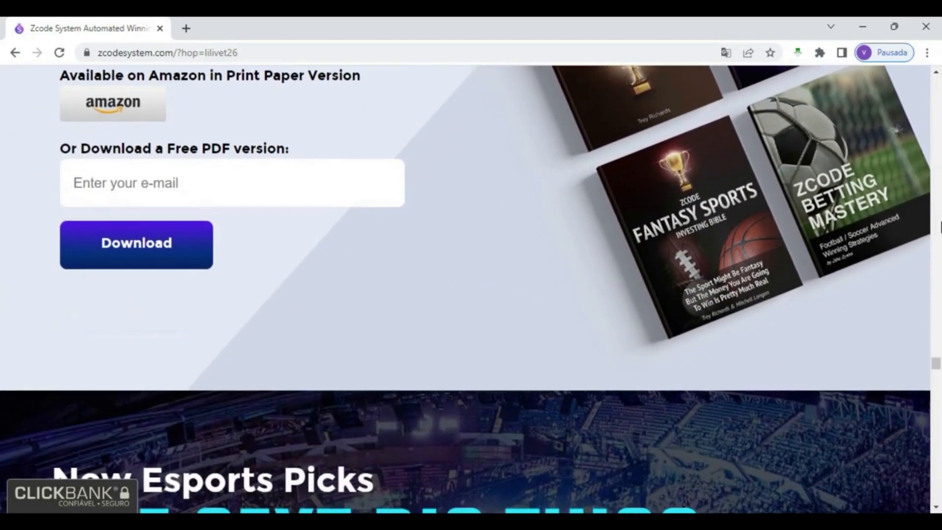
scroll(down, 3)
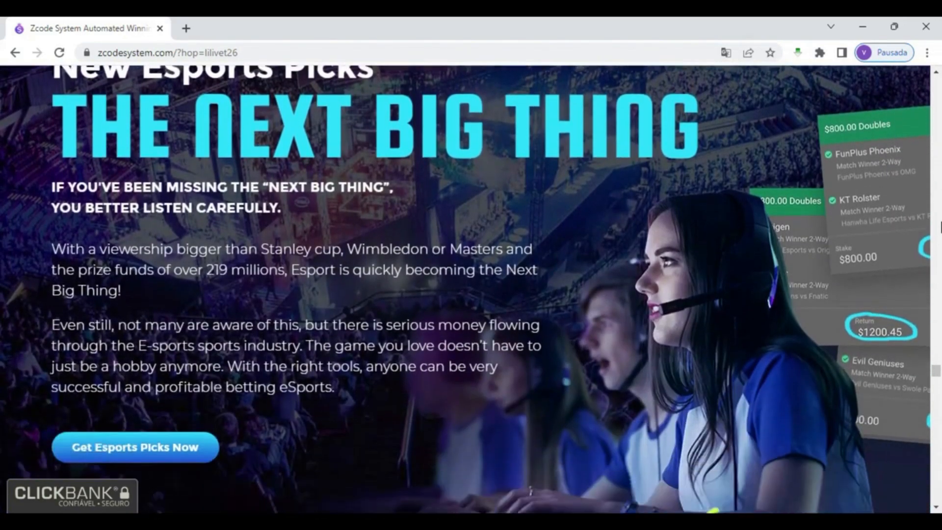
scroll(down, 3)
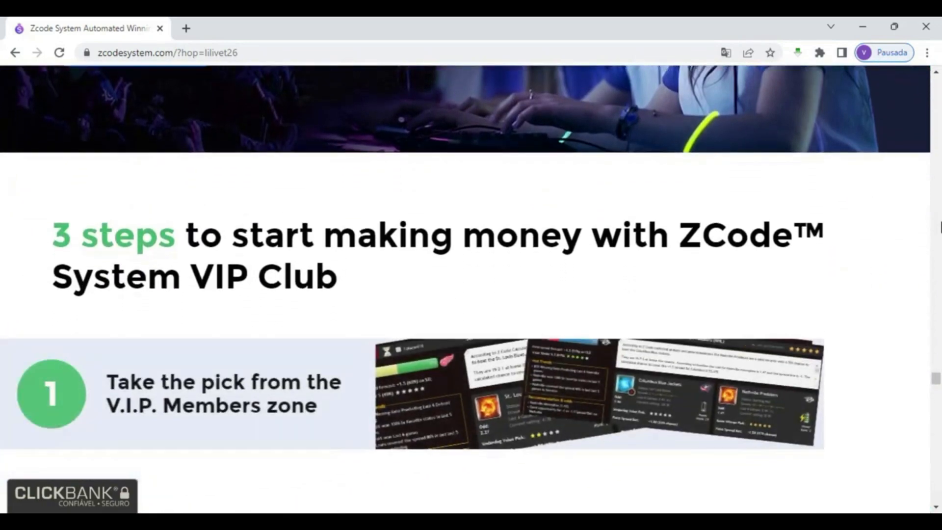
scroll(down, 3)
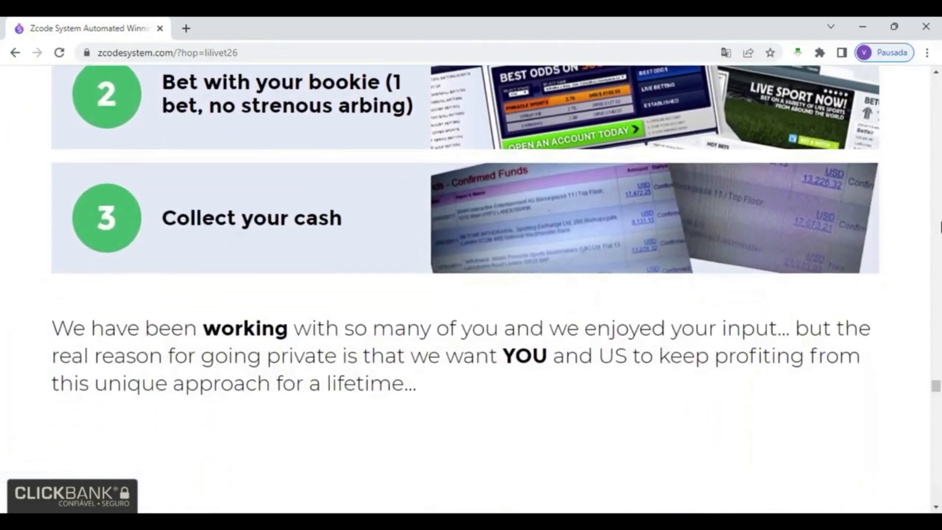
scroll(down, 3)
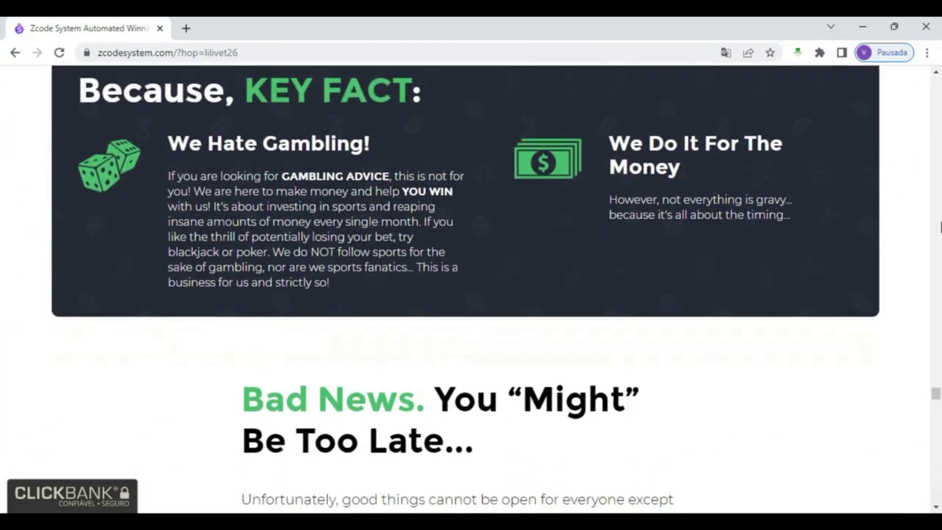
scroll(down, 3)
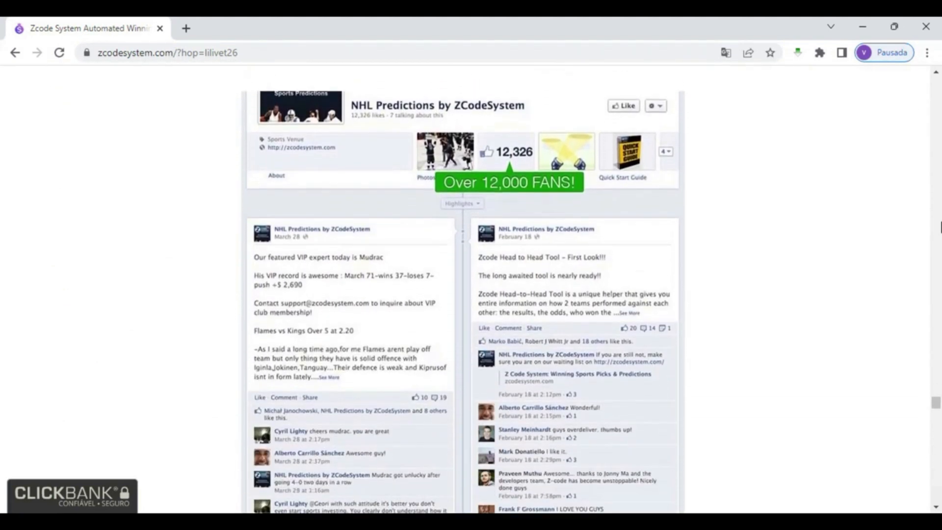
scroll(down, 3)
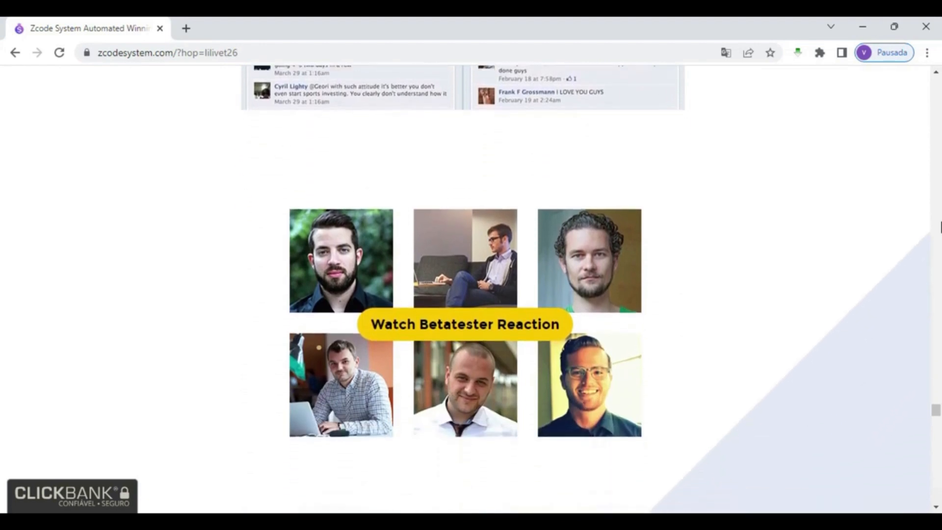
scroll(down, 3)
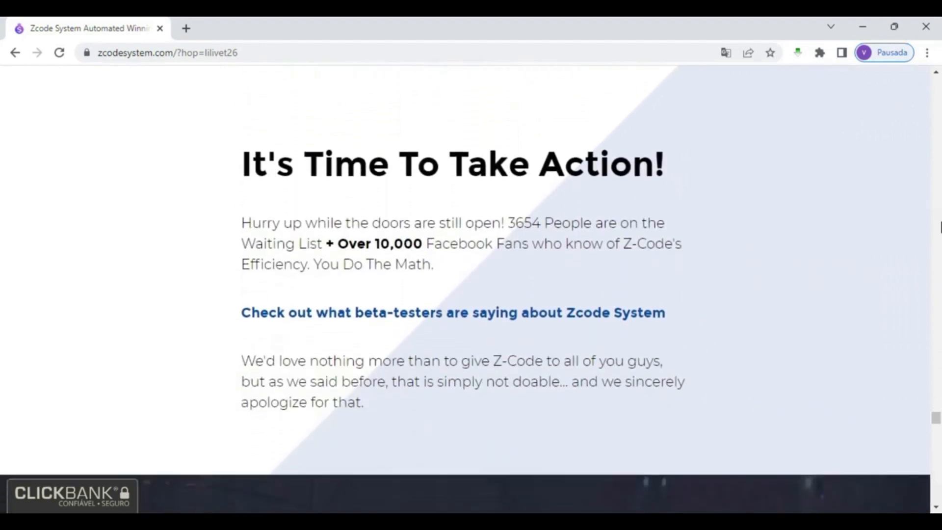